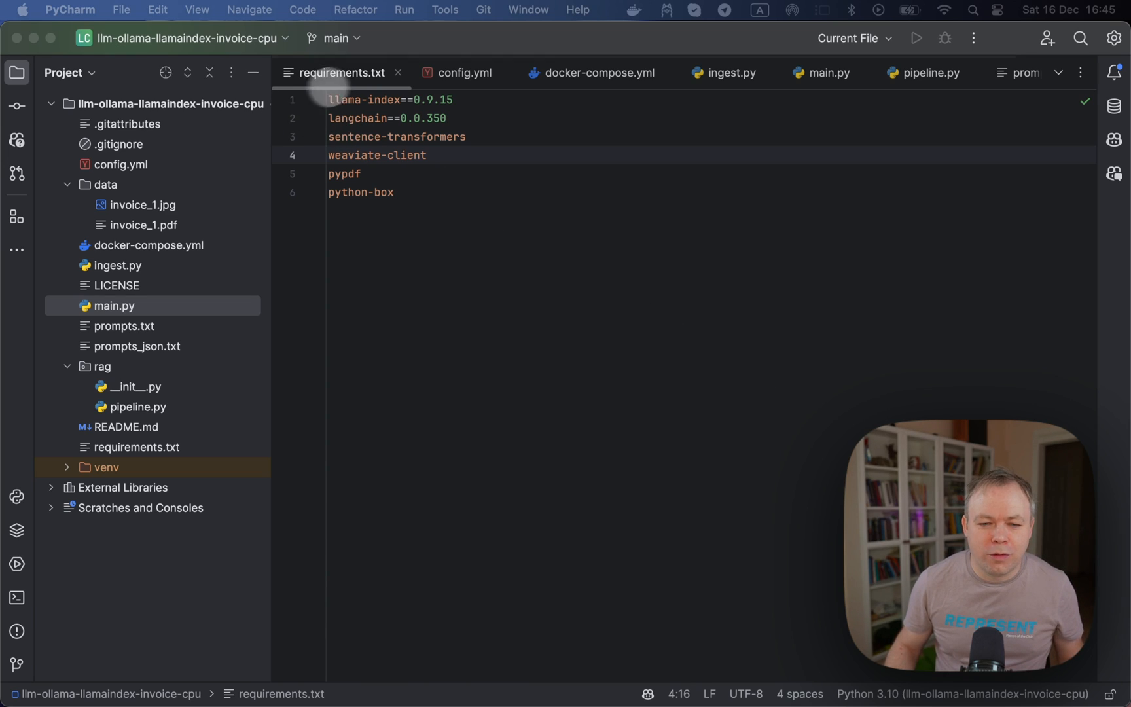
mouse_move(369, 118)
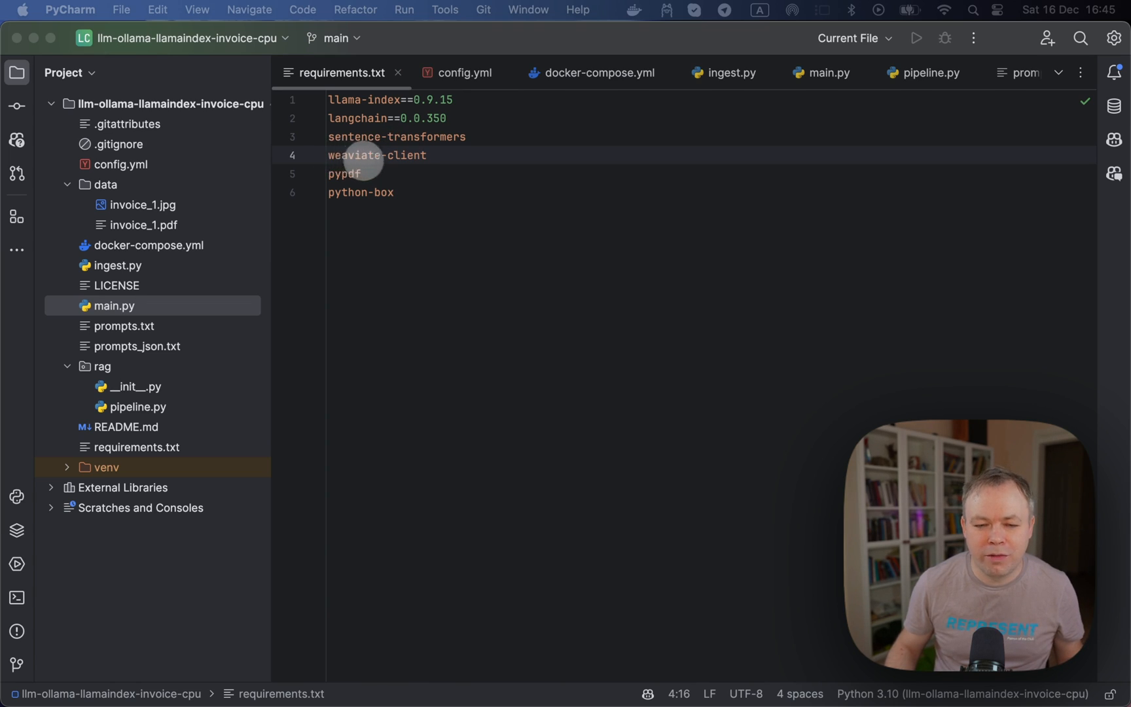
mouse_move(425, 165)
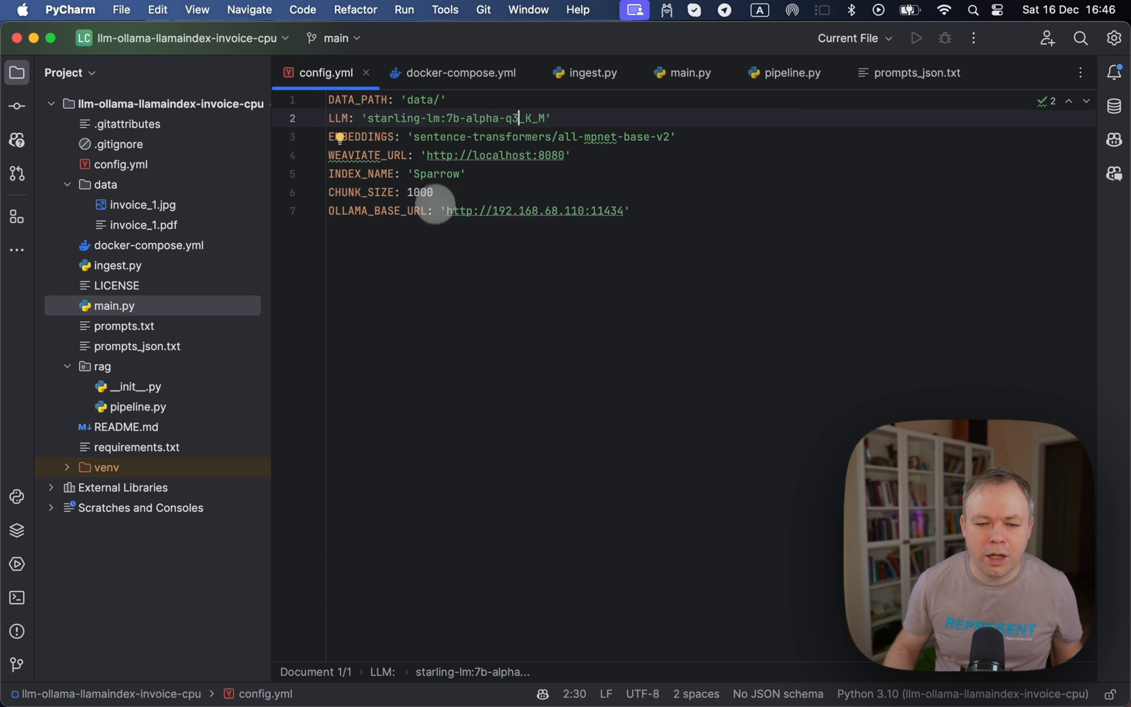
mouse_move(421, 155)
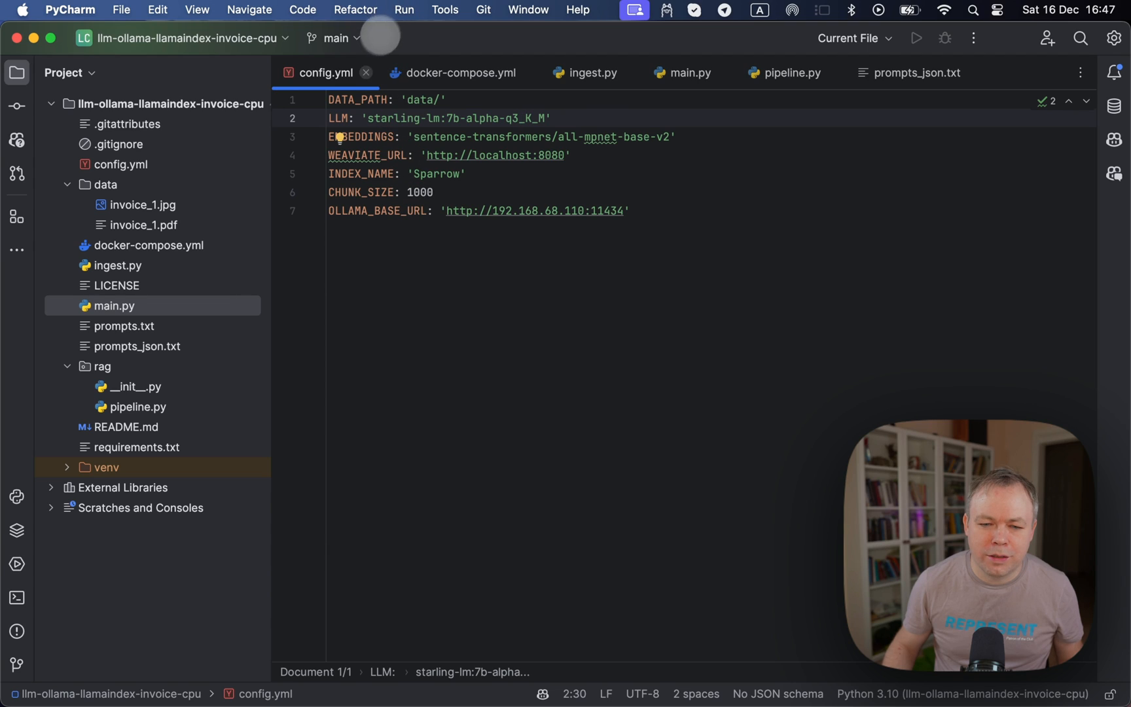
click(458, 72)
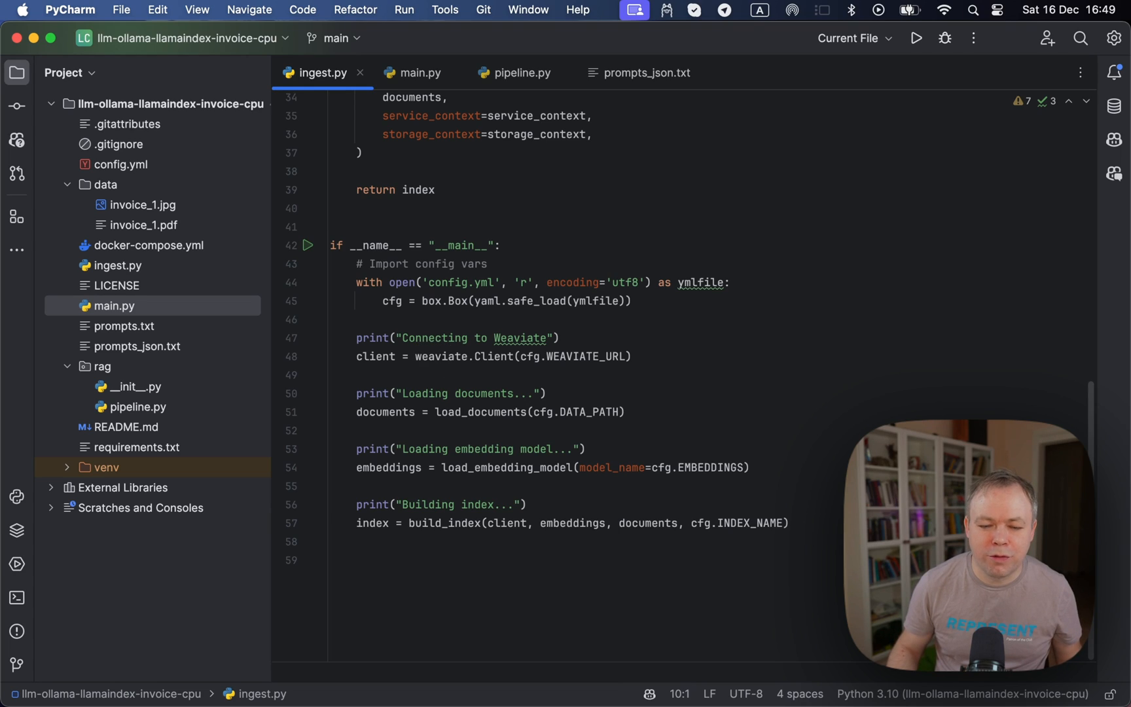
mouse_move(492, 356)
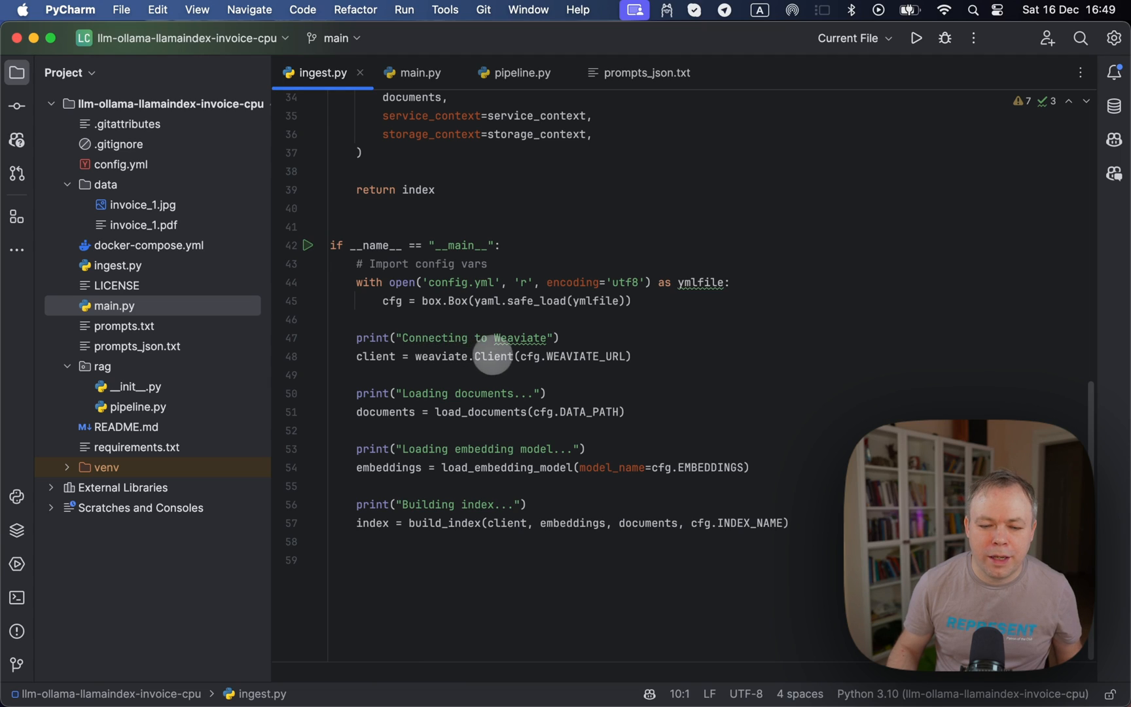
mouse_move(585, 344)
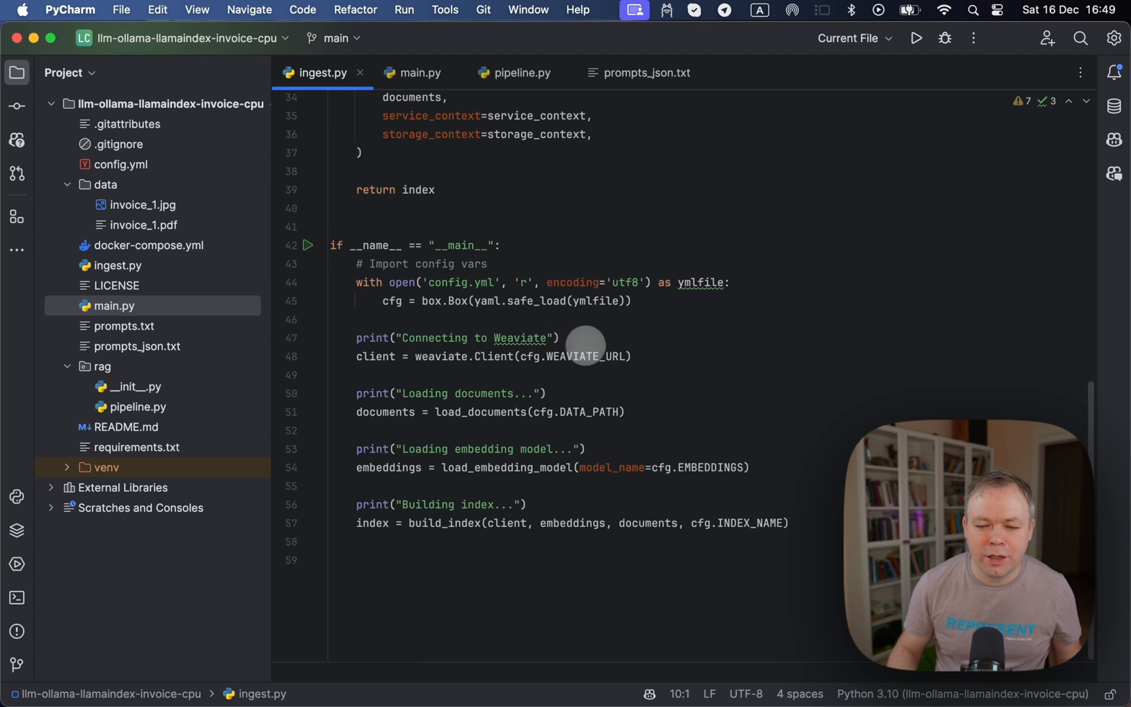
mouse_move(373, 350)
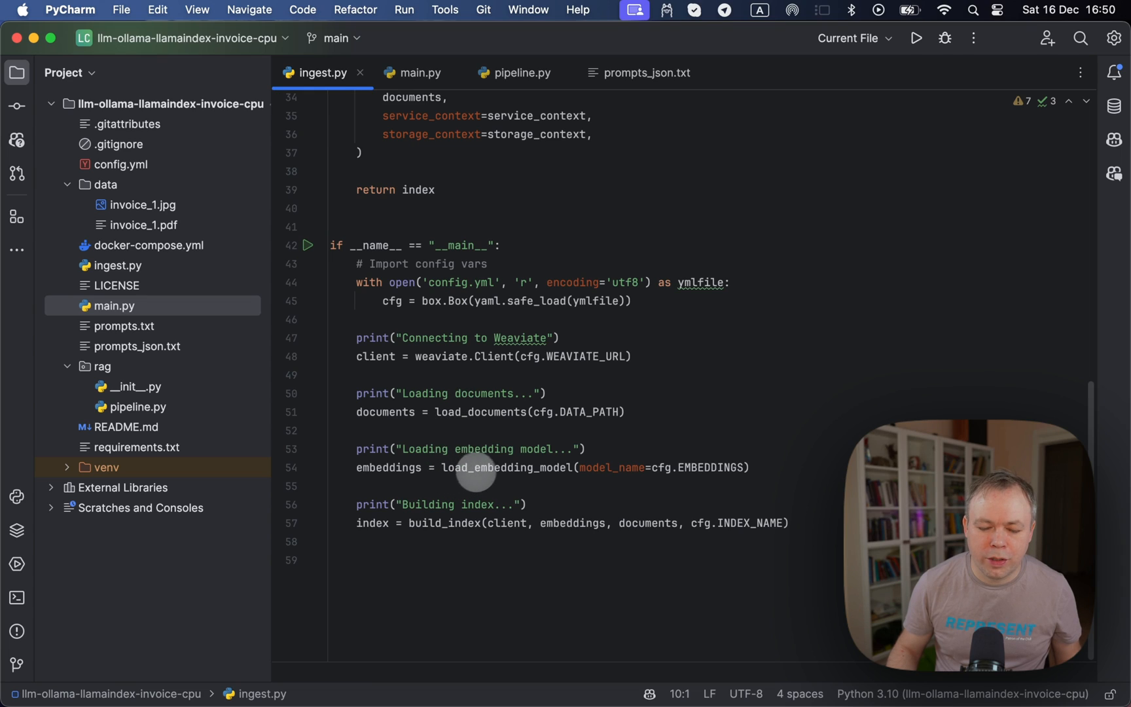
mouse_move(596, 462)
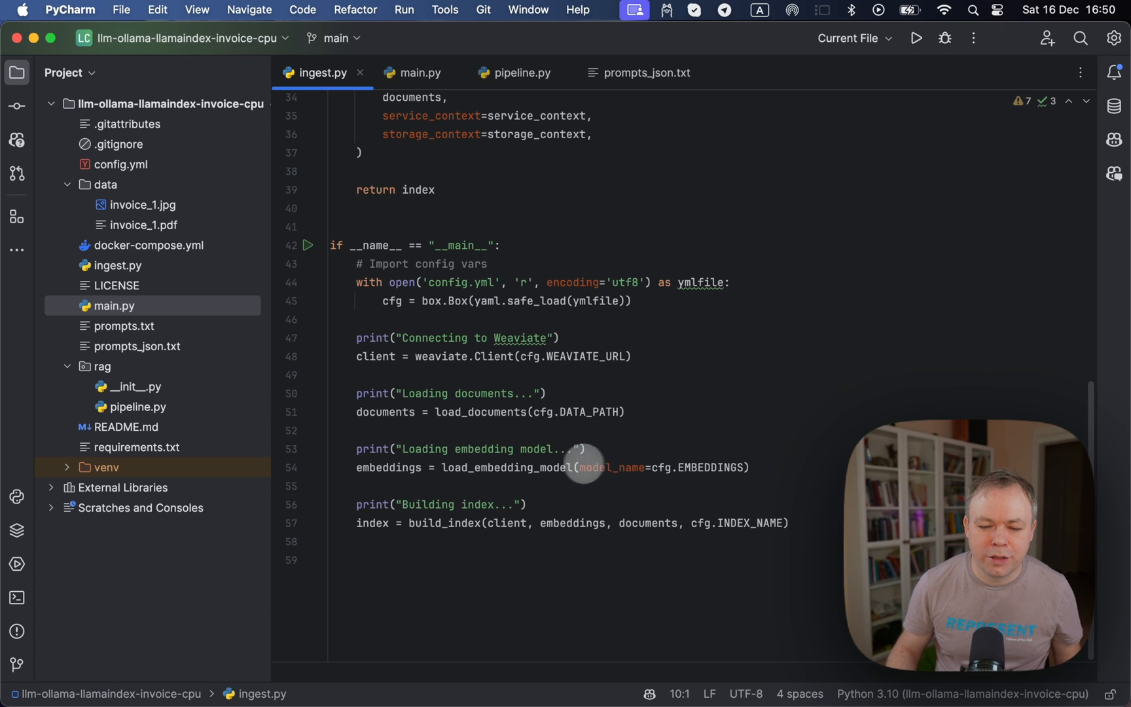
mouse_move(433, 525)
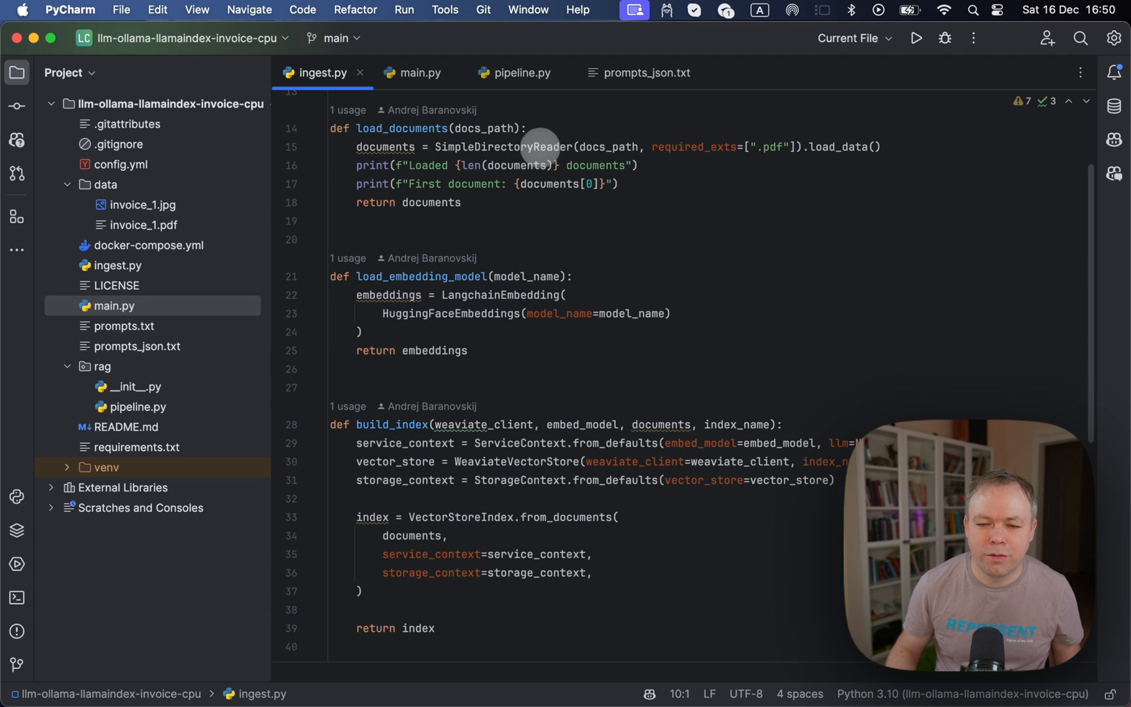
mouse_move(731, 153)
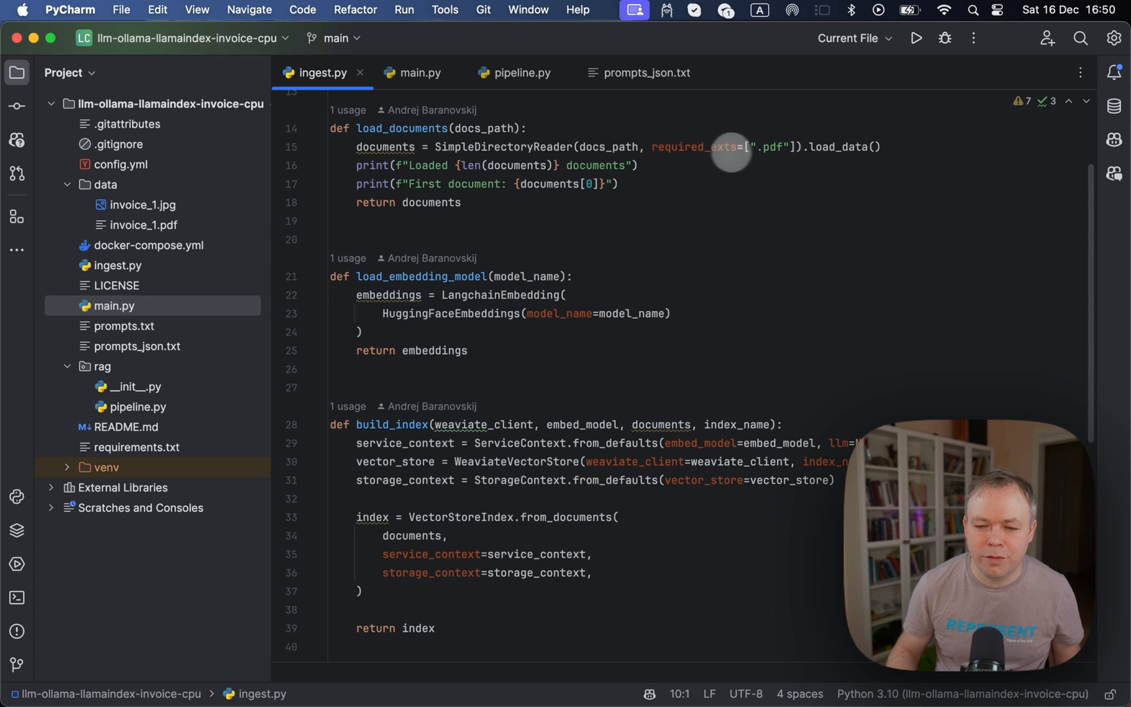
mouse_move(750, 147)
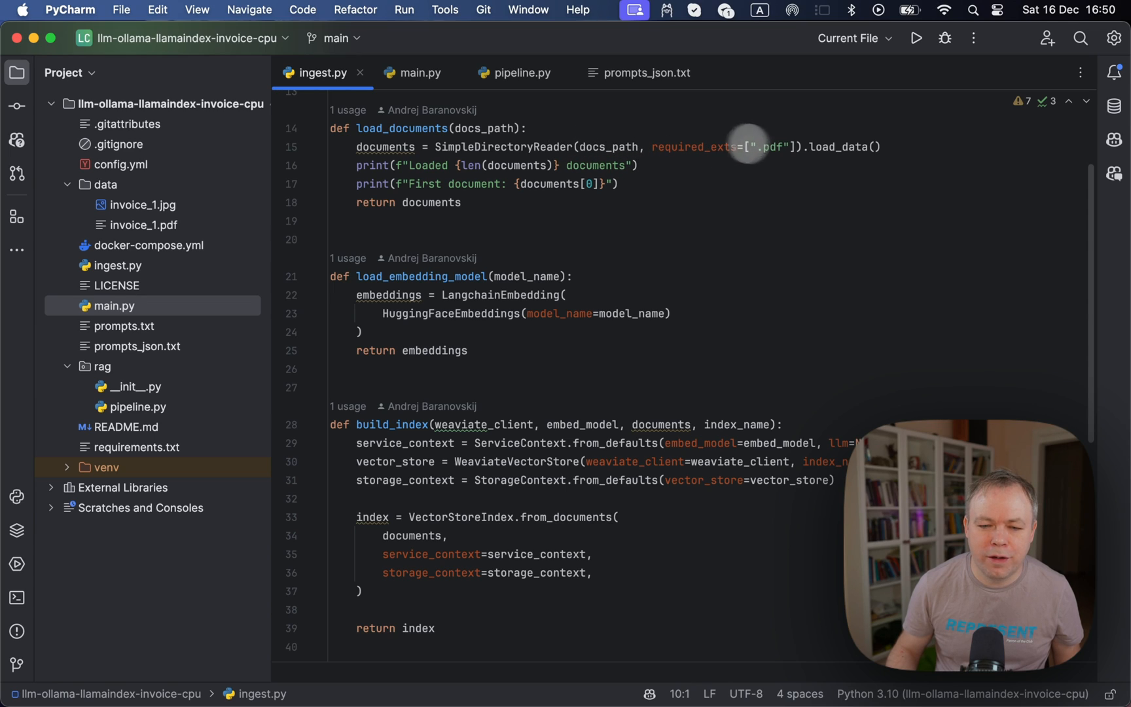
mouse_move(400, 295)
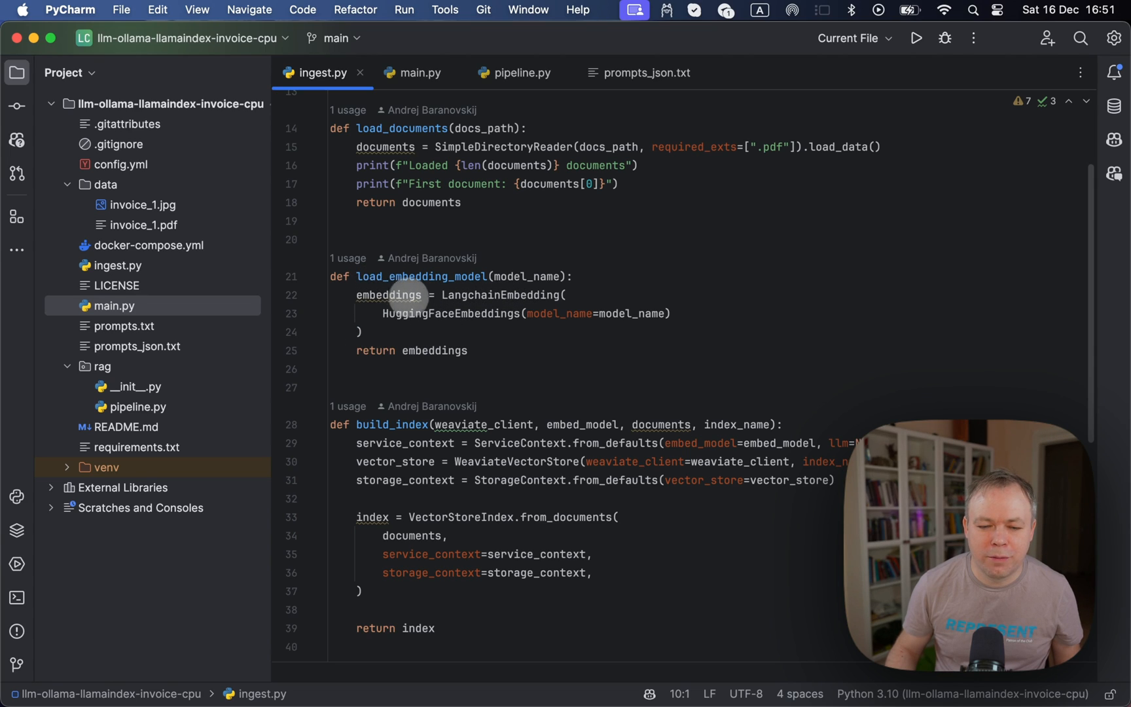
scroll(down, 3)
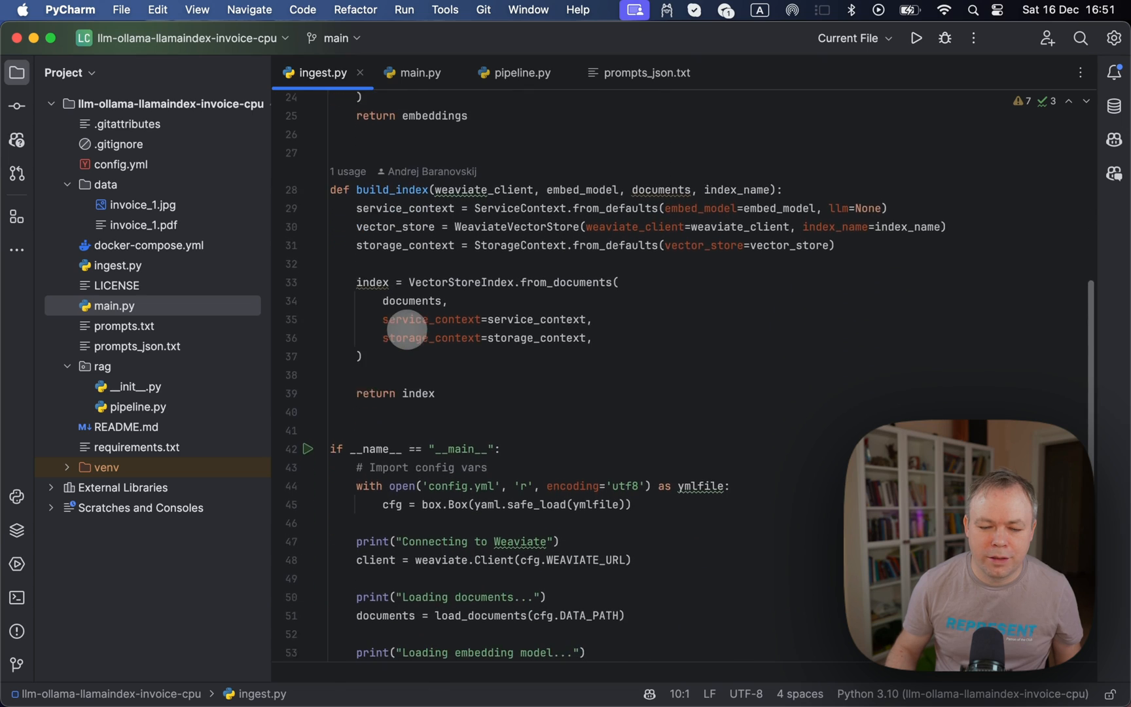
scroll(down, 3)
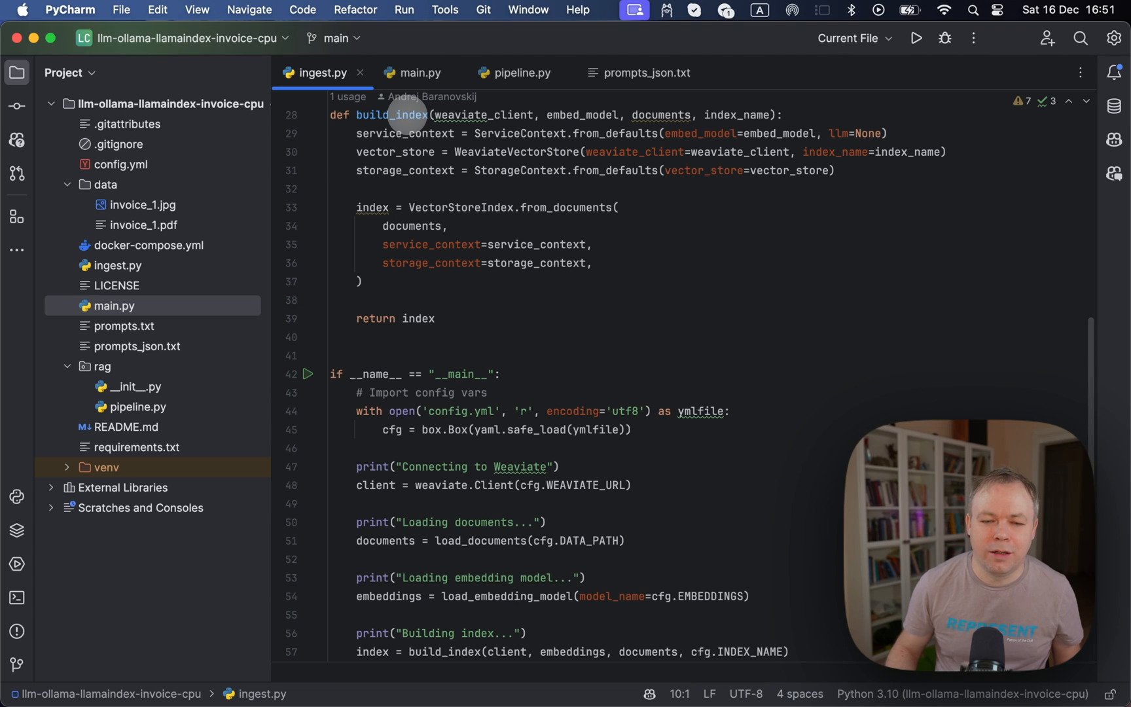
mouse_move(553, 116)
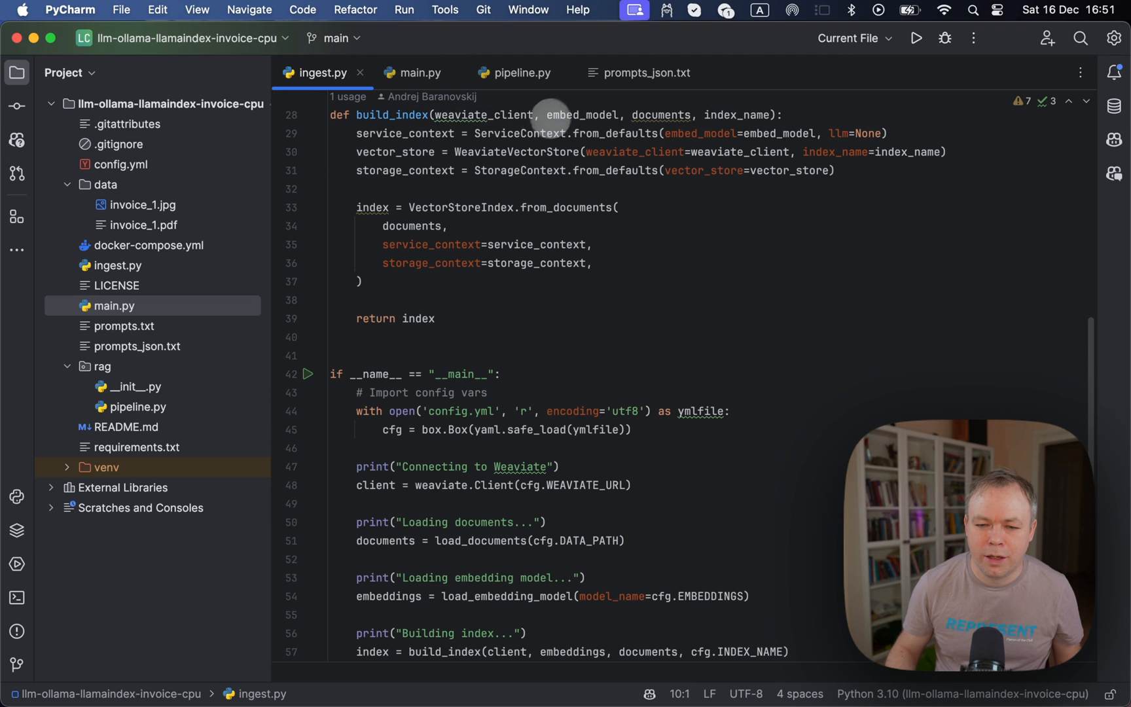
double_click(482, 115)
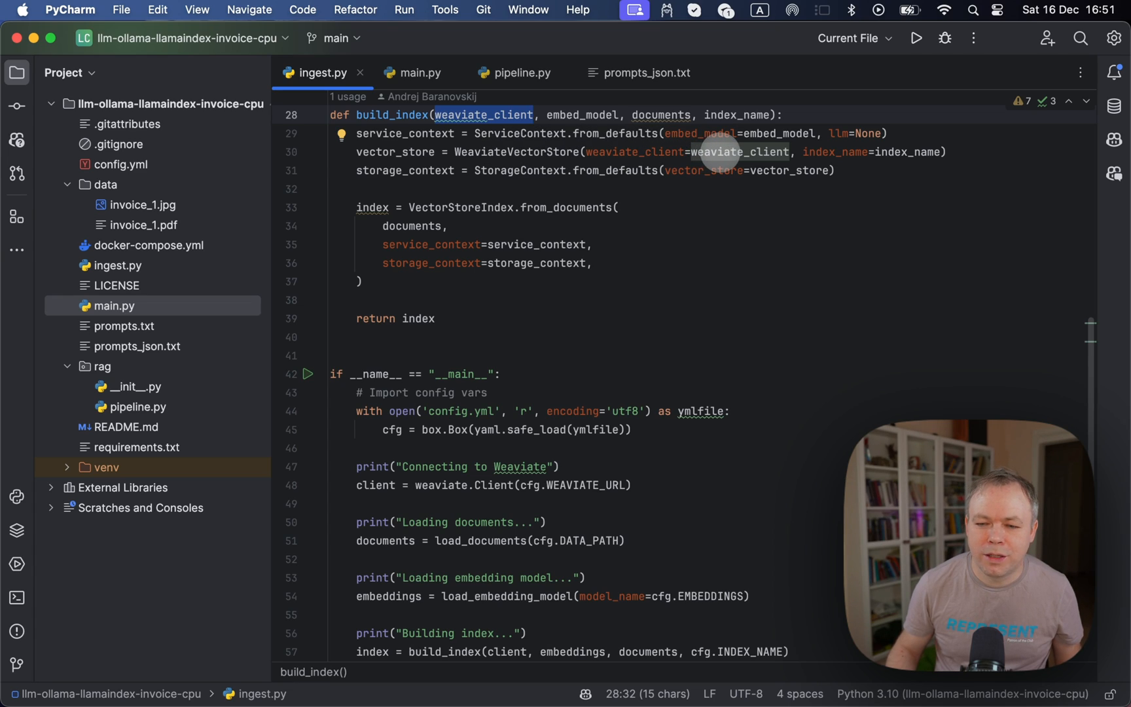
mouse_move(898, 152)
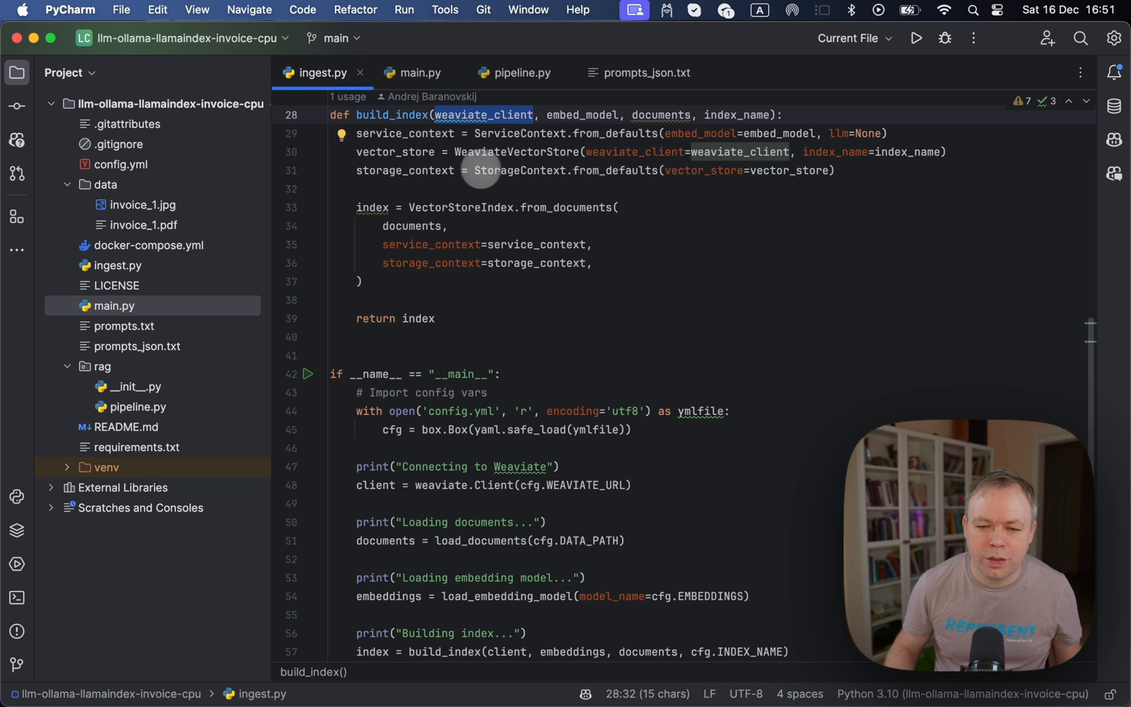
mouse_move(544, 172)
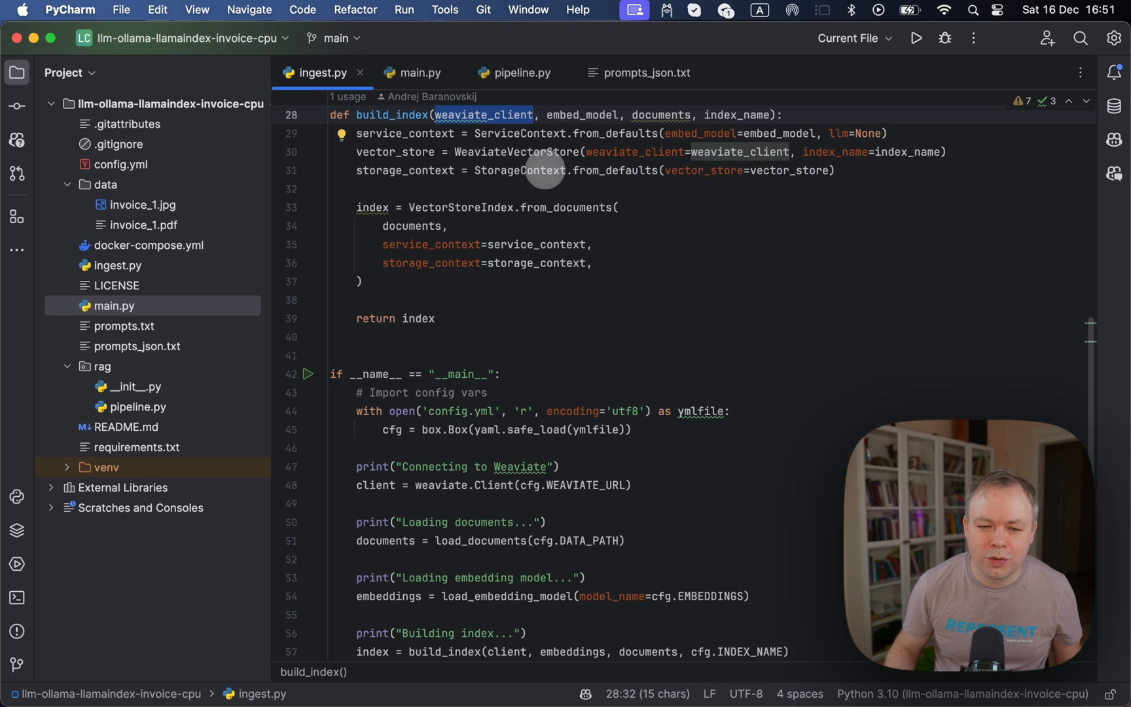
mouse_move(456, 209)
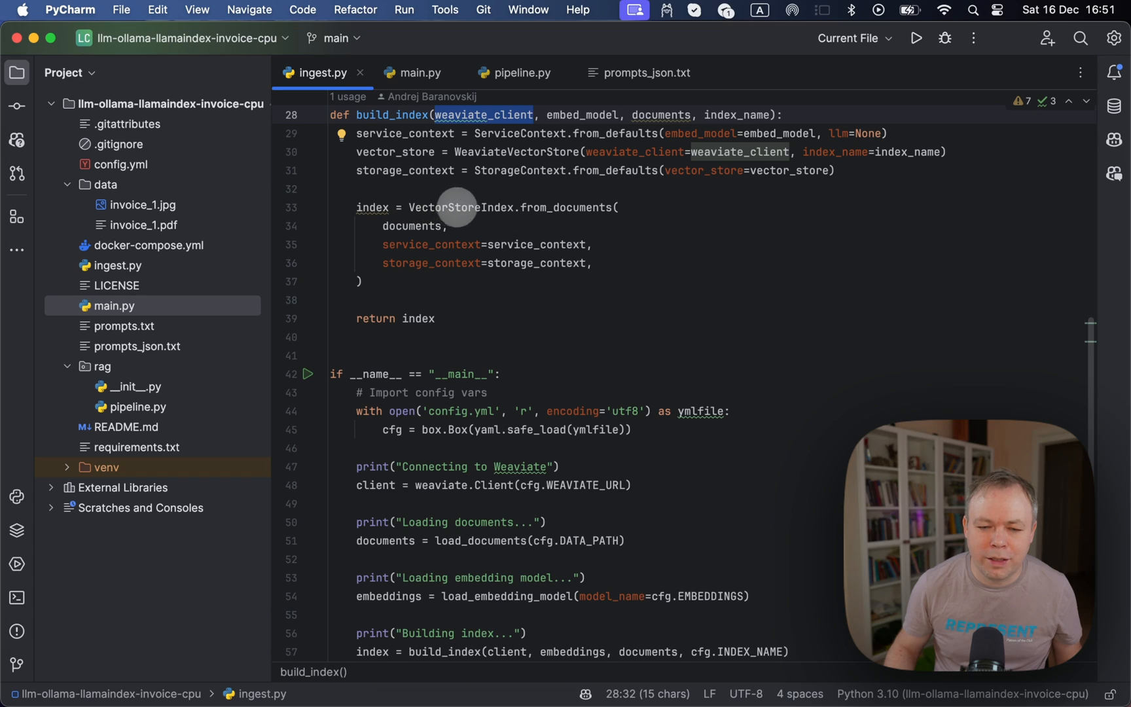
mouse_move(510, 239)
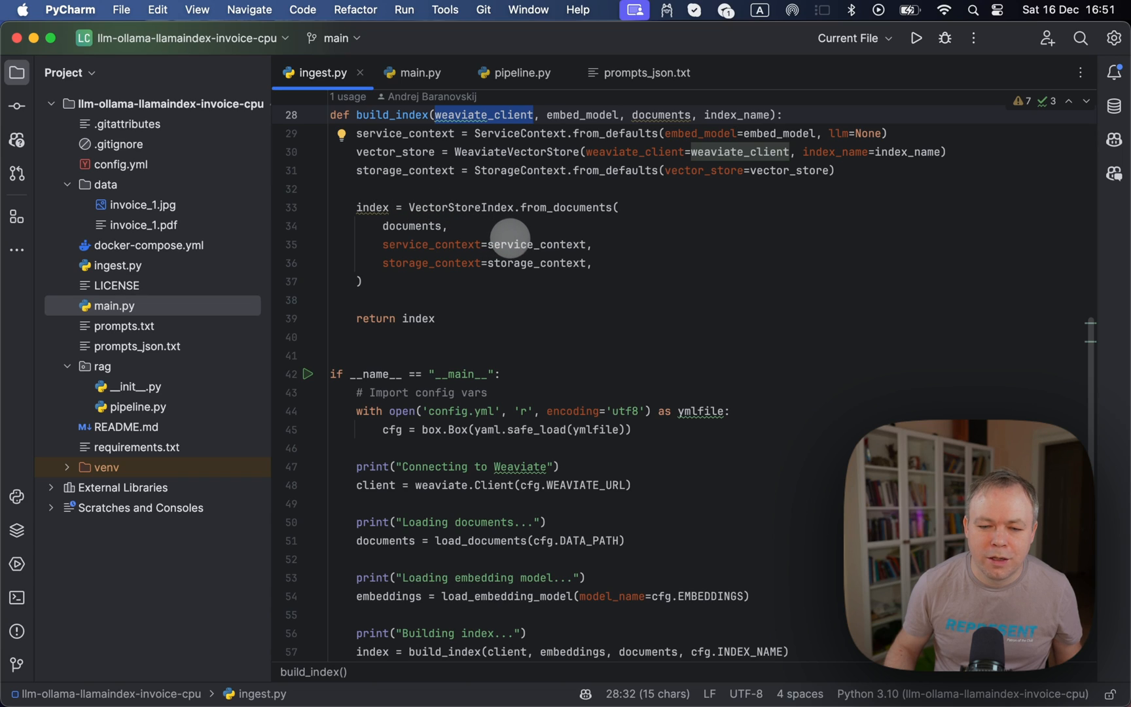
mouse_move(542, 270)
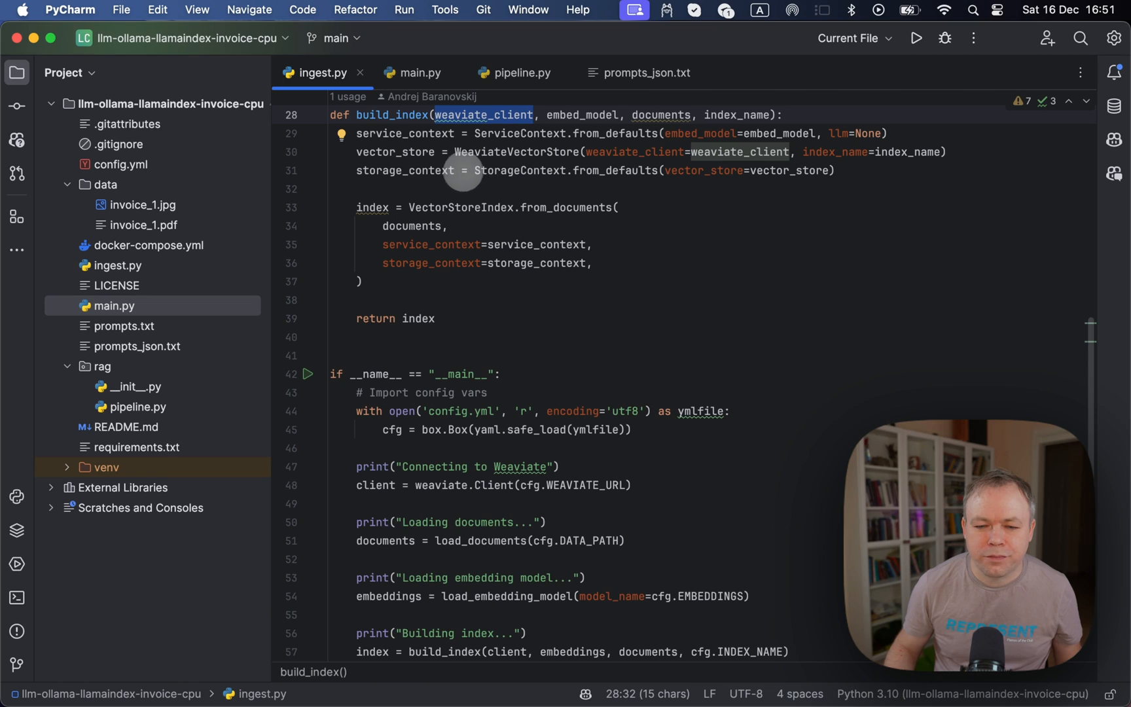
mouse_move(770, 170)
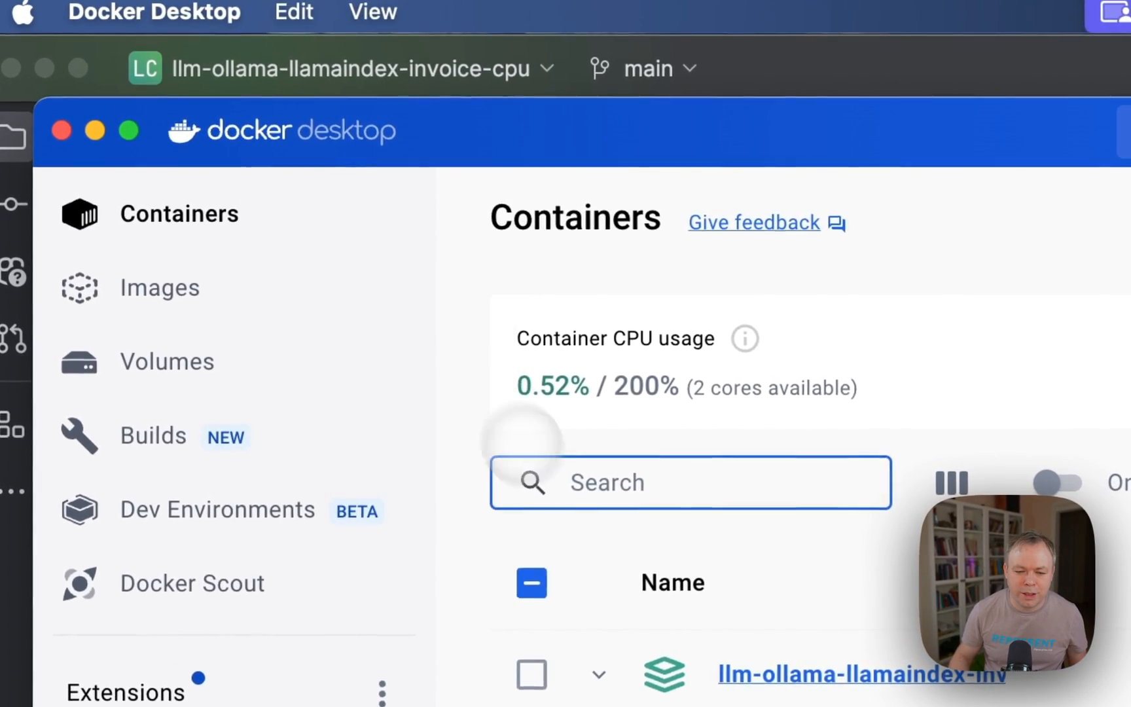
Step: Scroll the Containers page to reveal the llm-ollama-llamaindex container
scroll(down, 3)
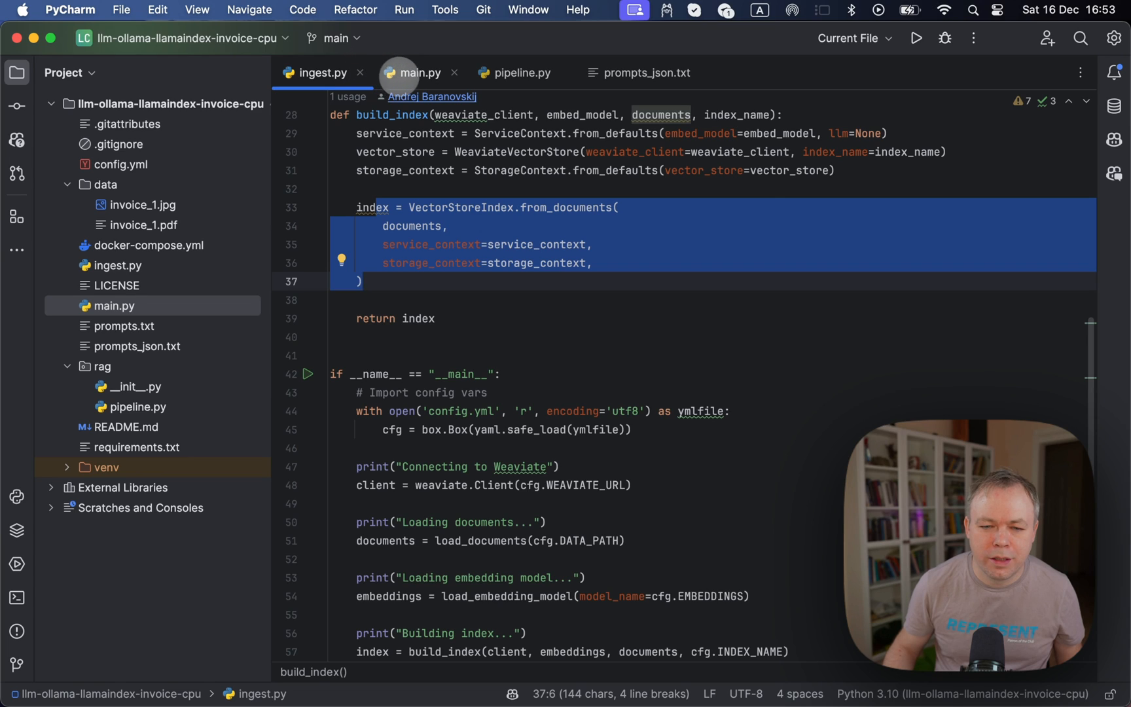
Step: Switch the editor to pipeline.py showing build_rag_pipeline with Ollama, embeddings and query engine
click(420, 73)
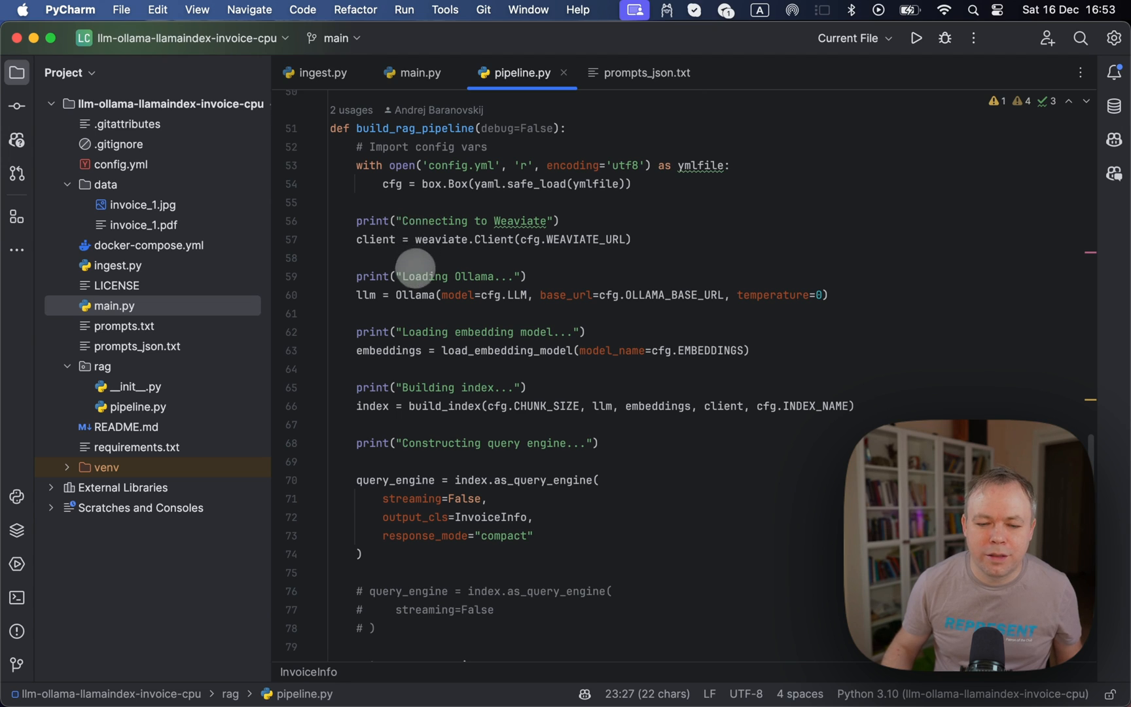
mouse_move(376, 238)
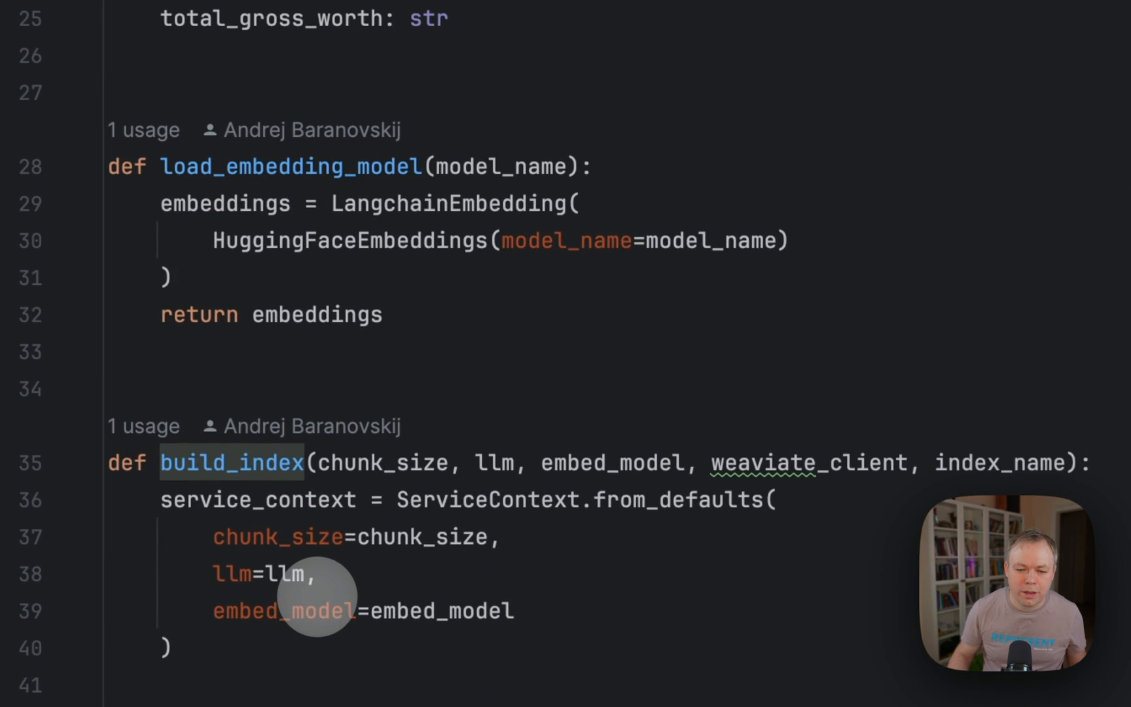
Step: Scroll pipeline.py to build_index with its Weaviate vector_store setup
scroll(down, 3)
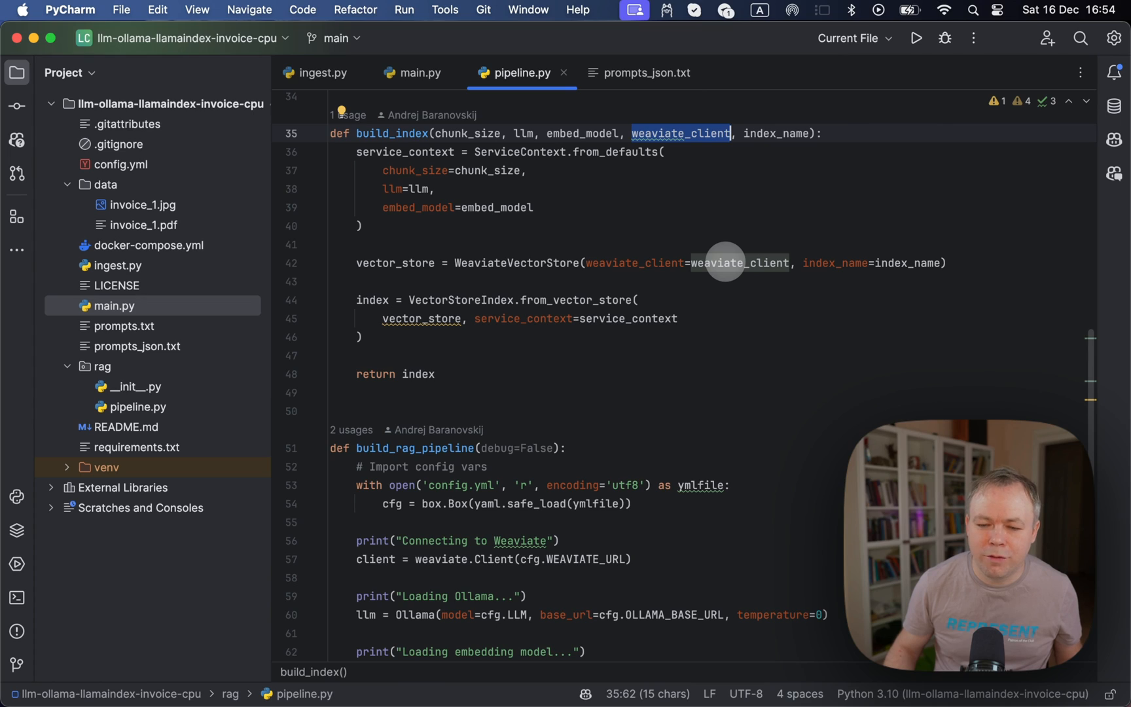
mouse_move(904, 263)
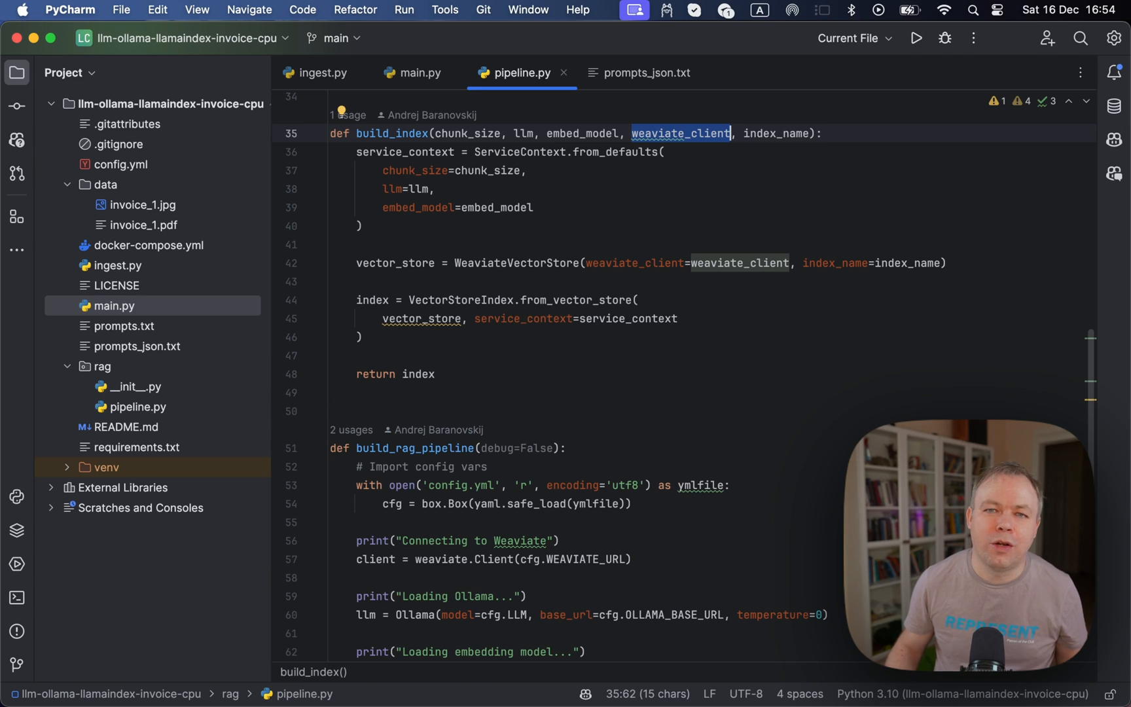
mouse_move(902, 264)
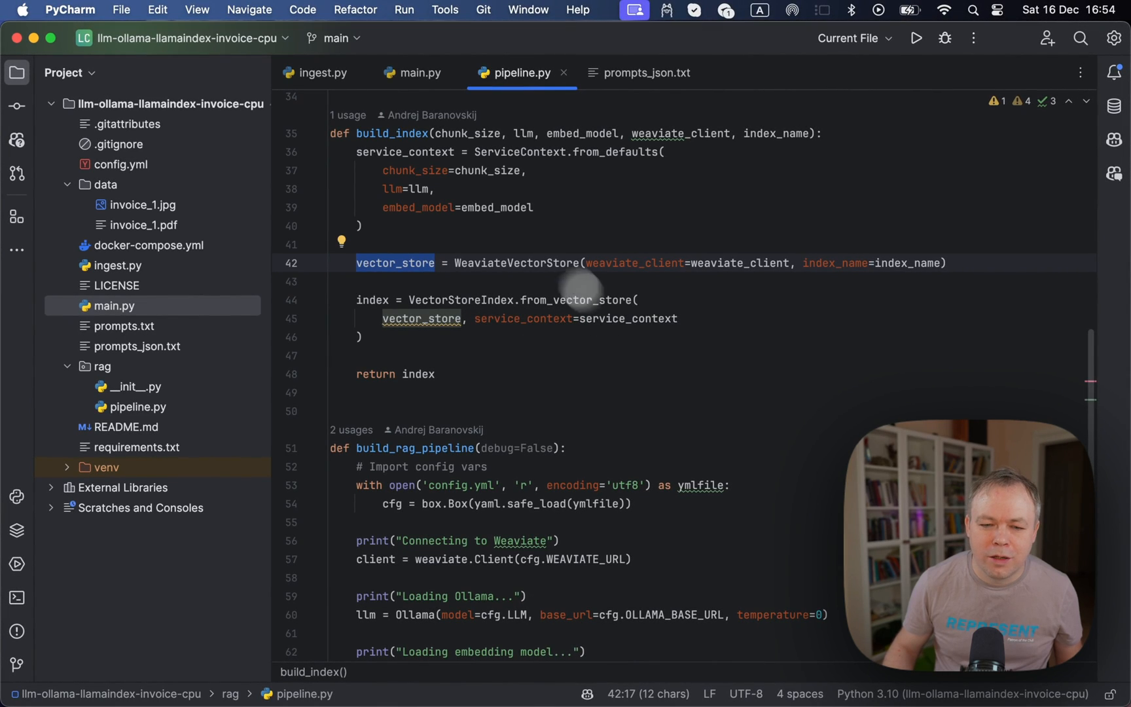
mouse_move(472, 209)
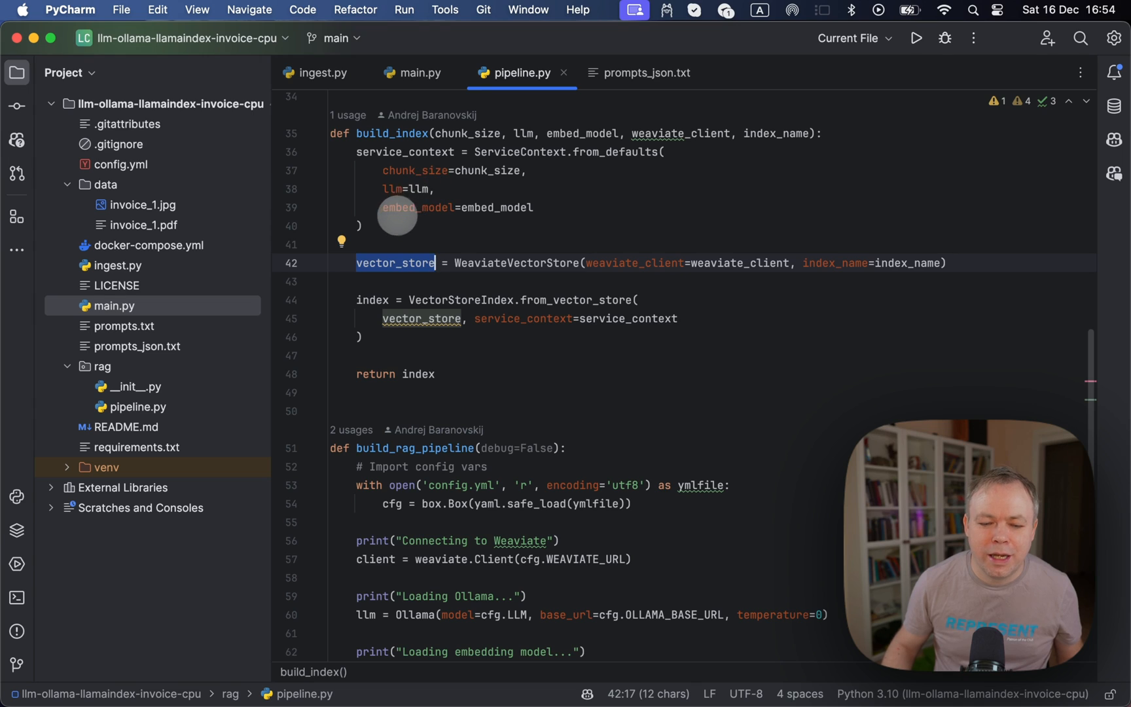
Step: View the query engine code, then show data/invoice_1.jpg from the Project window
scroll(down, 3)
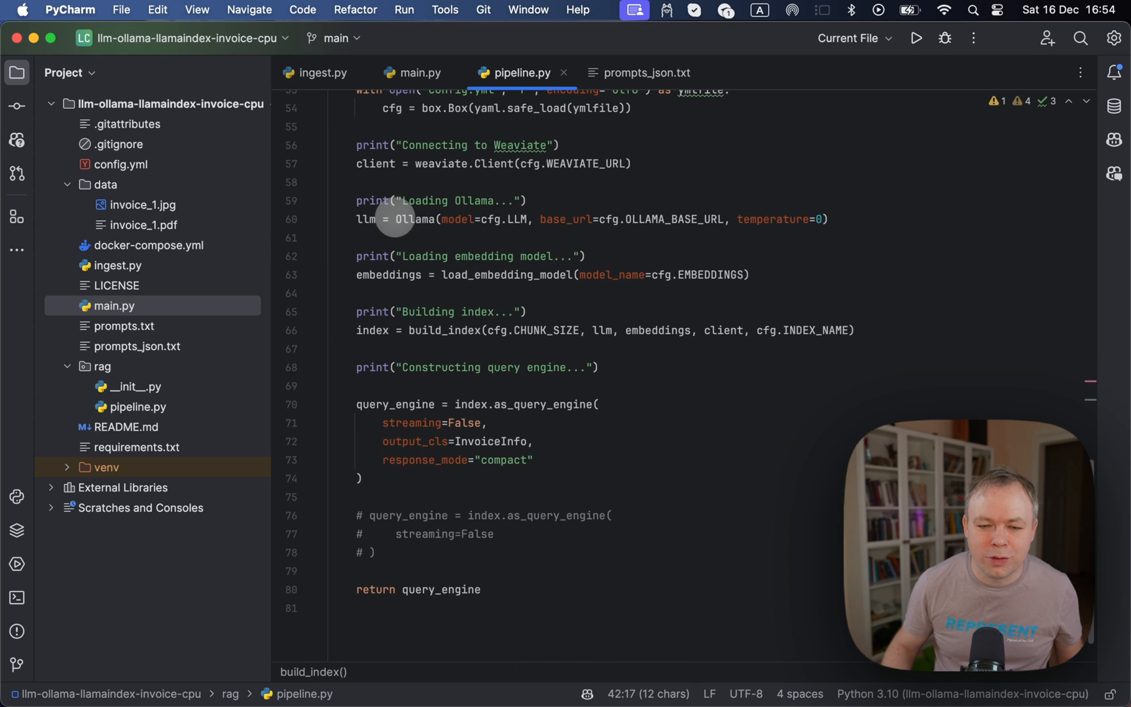
mouse_move(568, 220)
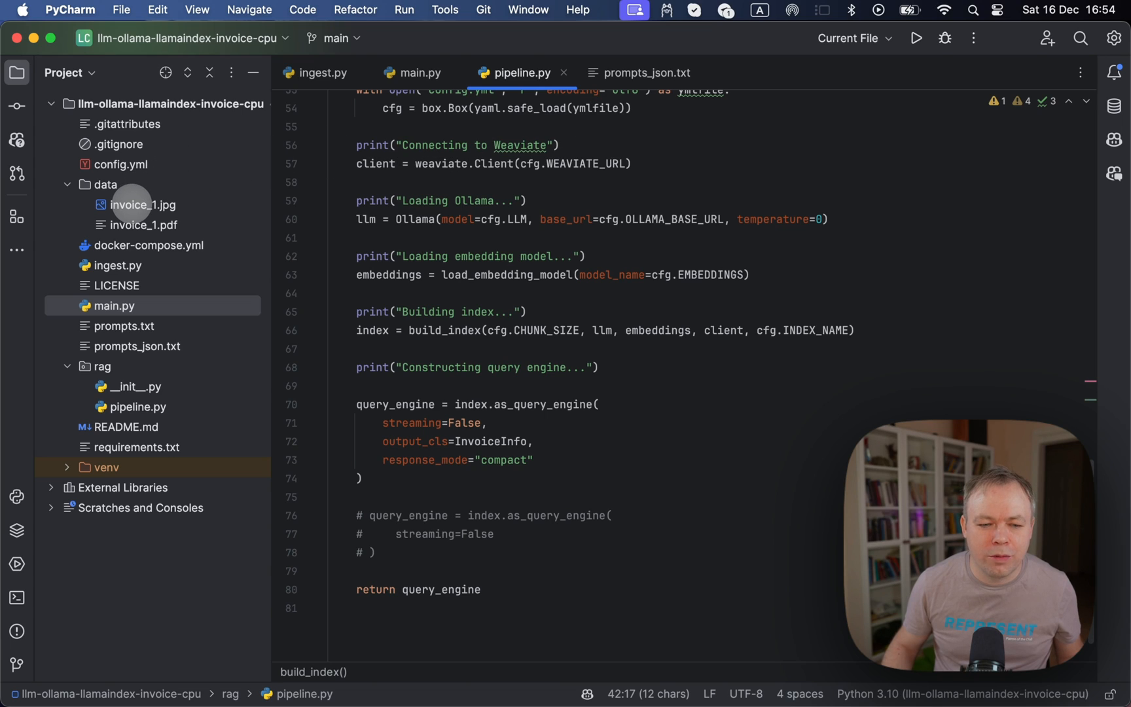
double_click(144, 204)
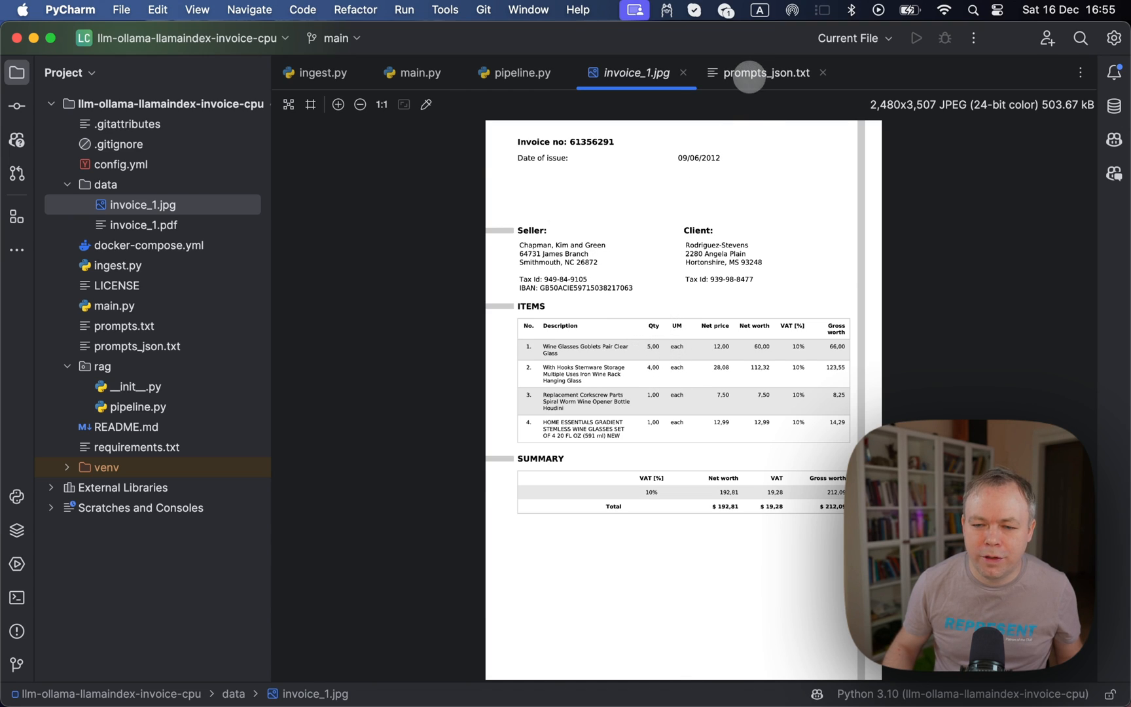
Step: Show prompts_json.txt with the extracted invoice JSON, $212.09 total and 58-second retrieval time
click(765, 73)
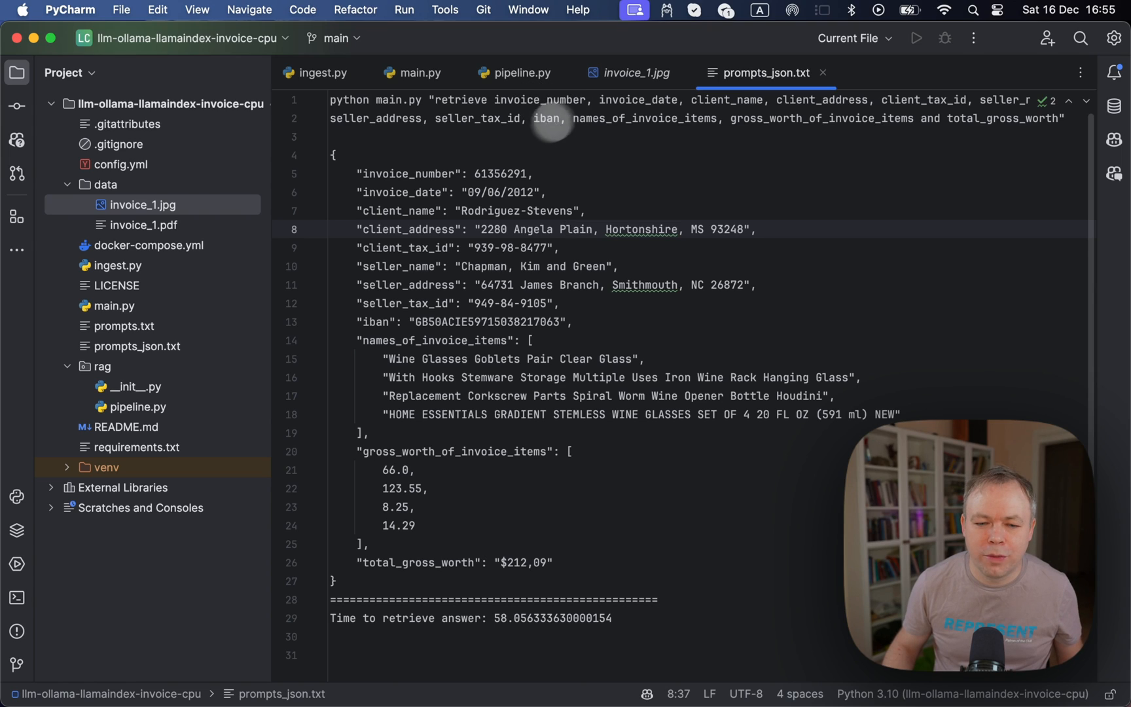
mouse_move(347, 533)
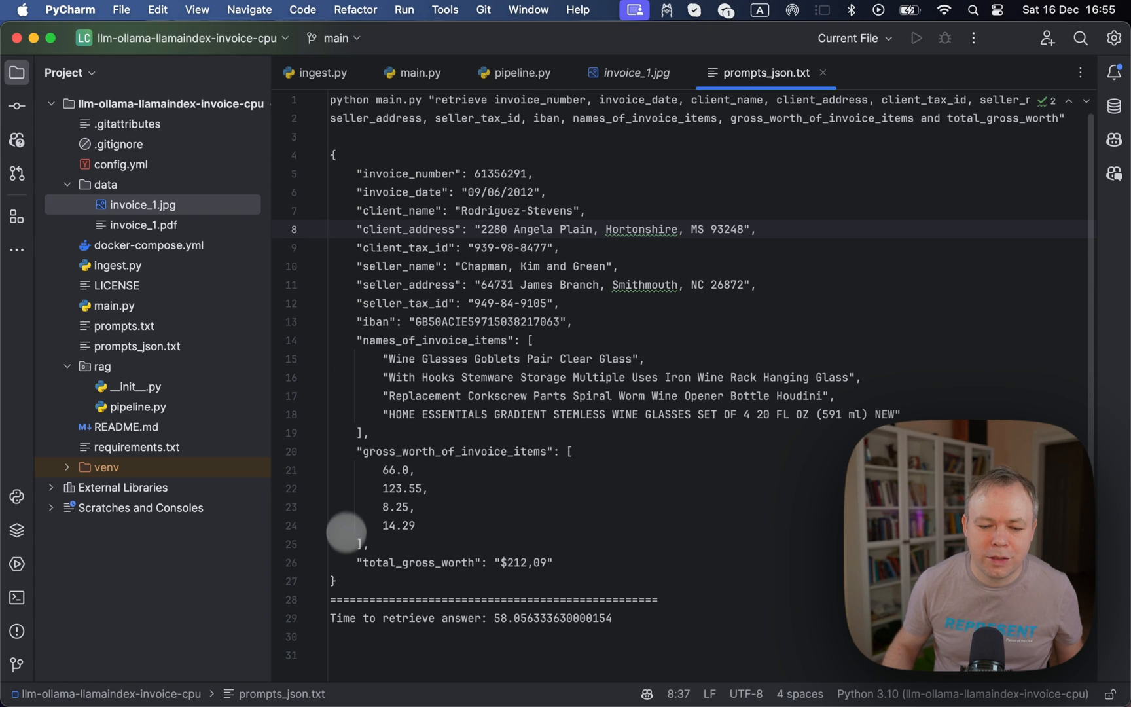